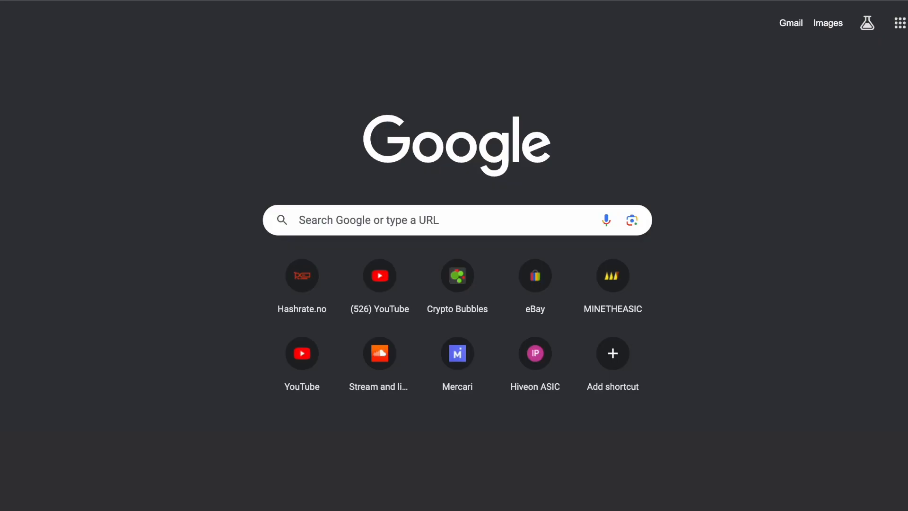
# - Load Hashrate.no from the new tab shortcut to reach its GPU profitability page
pyautogui.click(456, 274)
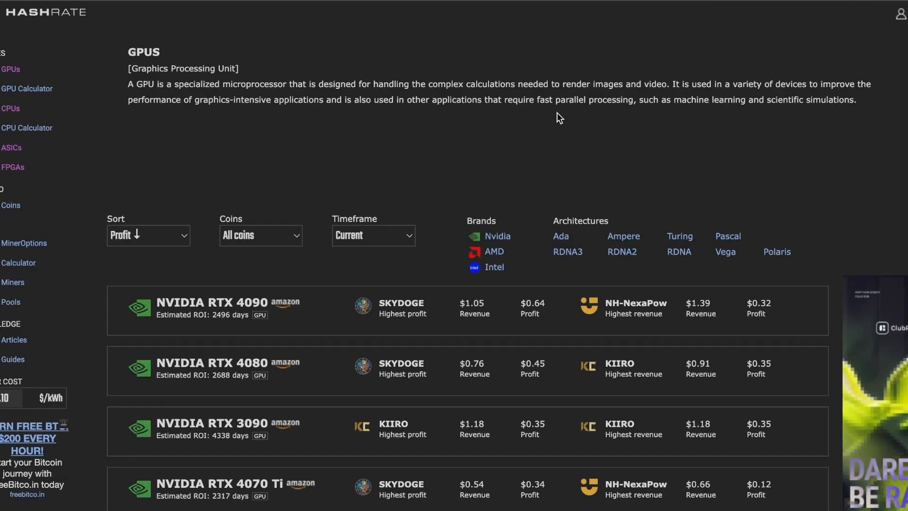
# - Scroll through the GPU profit table, recalculated at 0.14 $/kWh (RTX 4090 at $0.48 profit)
pyautogui.scroll(-3)
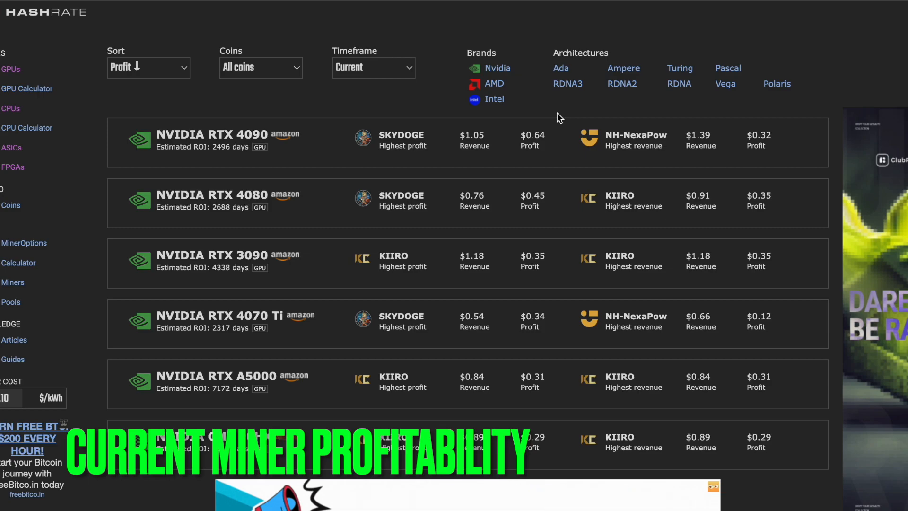
pyautogui.moveTo(444, 155)
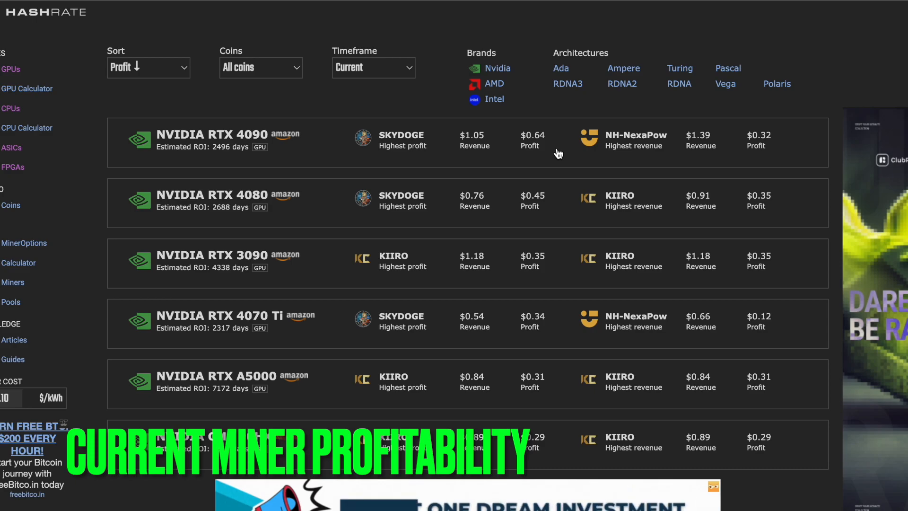
pyautogui.scroll(-3)
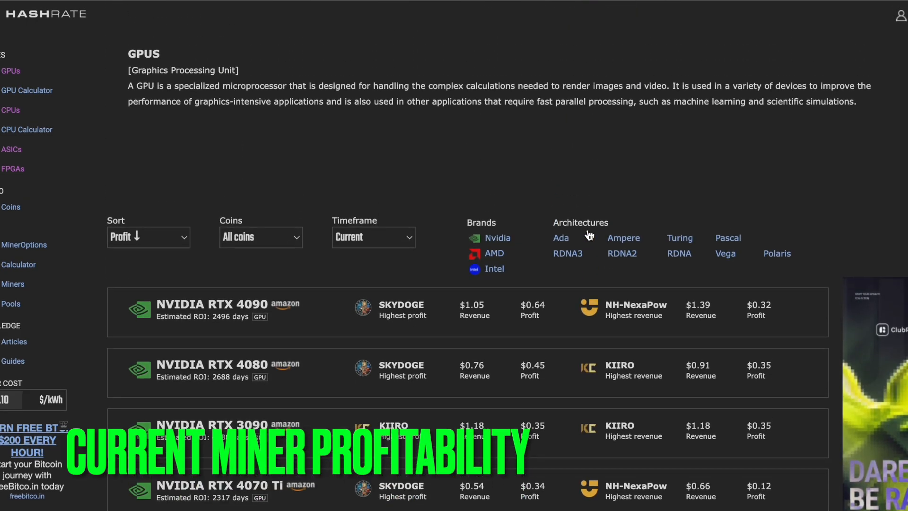
pyautogui.scroll(-3)
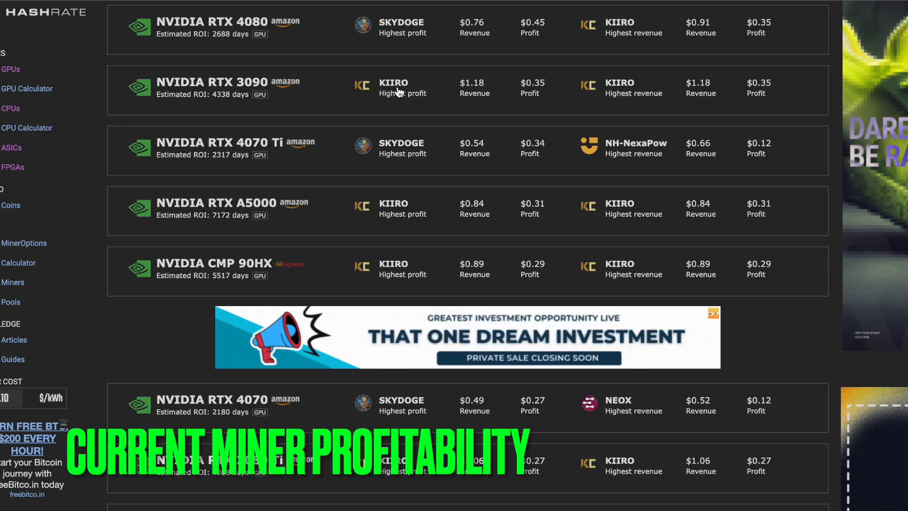
pyautogui.scroll(-3)
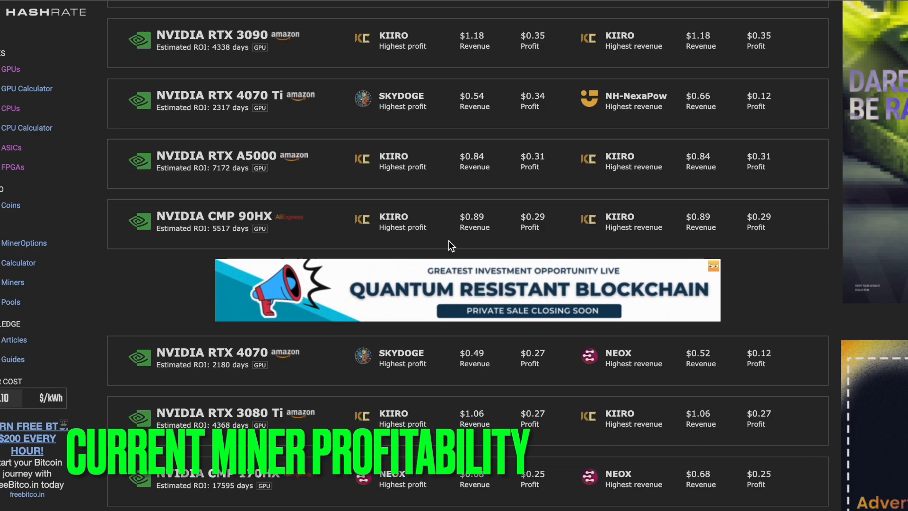
pyautogui.scroll(-3)
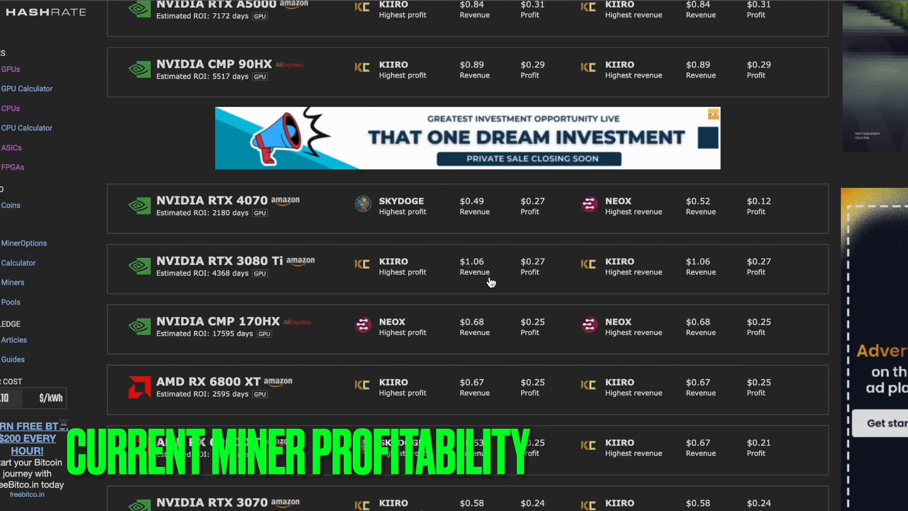
pyautogui.scroll(-3)
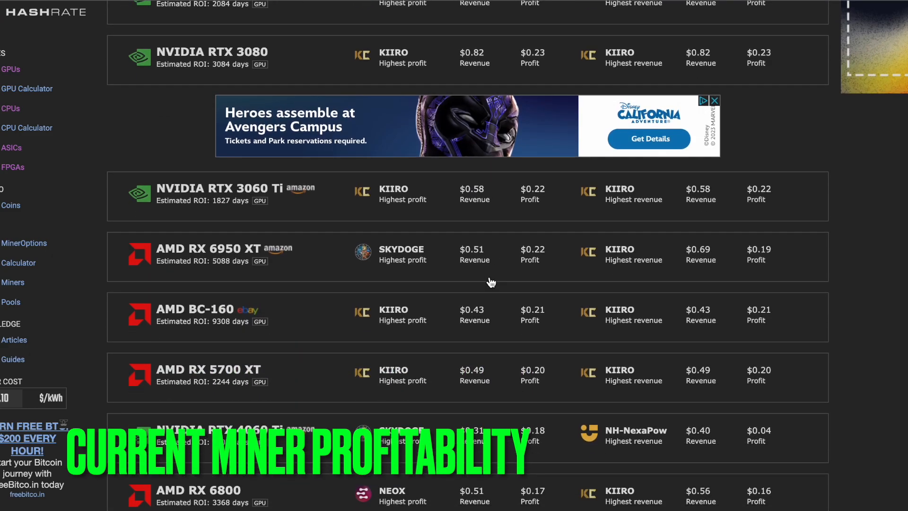
pyautogui.scroll(-3)
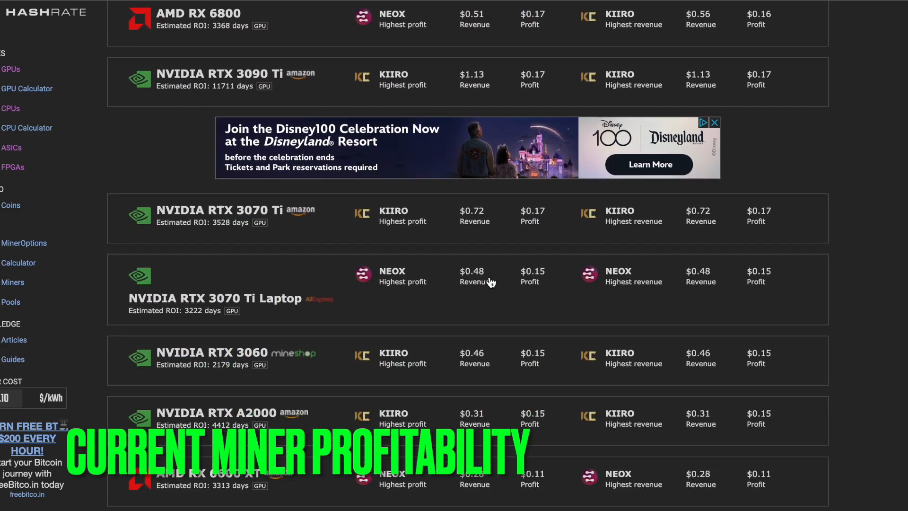
pyautogui.scroll(-3)
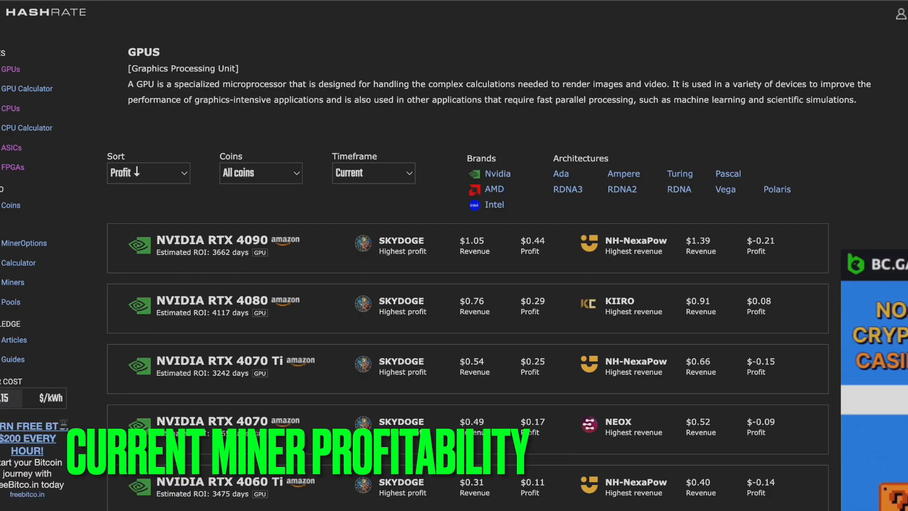
pyautogui.scroll(-3)
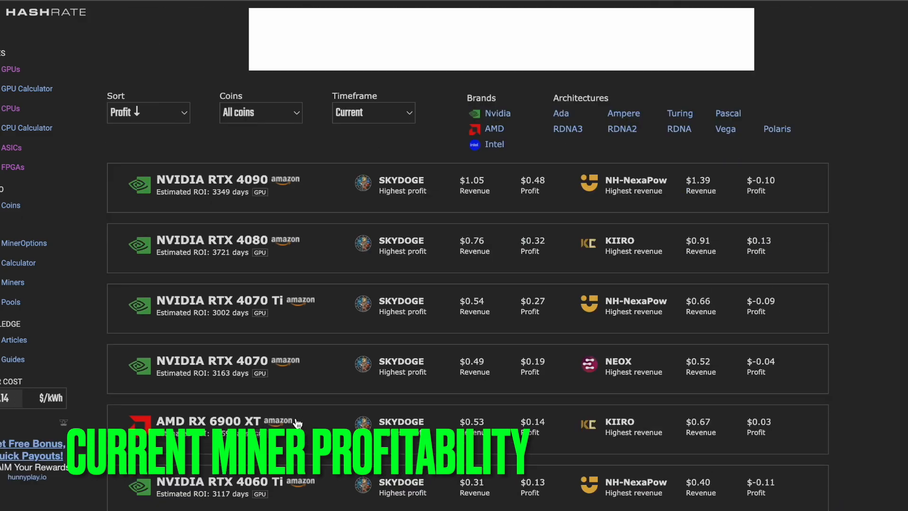
# - Show the CPU profit list and scroll through it, led by the AMD EPYC 7742 at $1.76
pyautogui.click(10, 108)
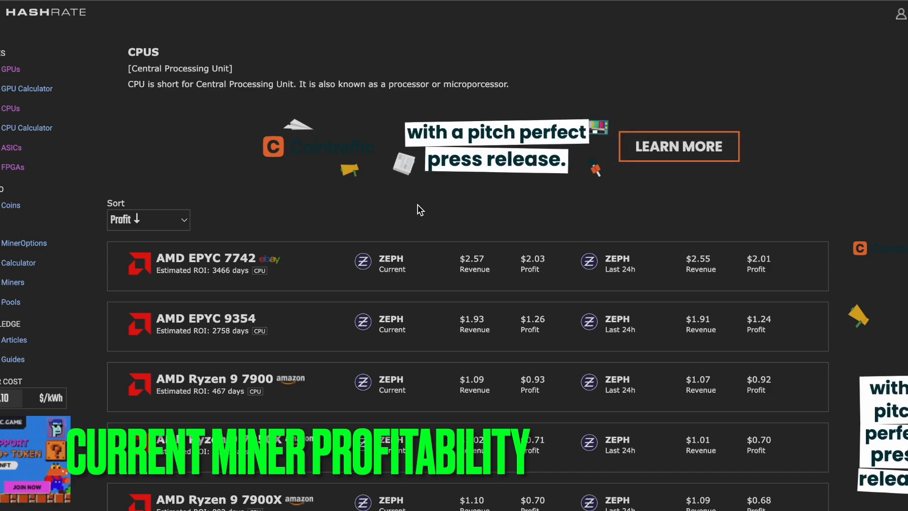
pyautogui.scroll(-3)
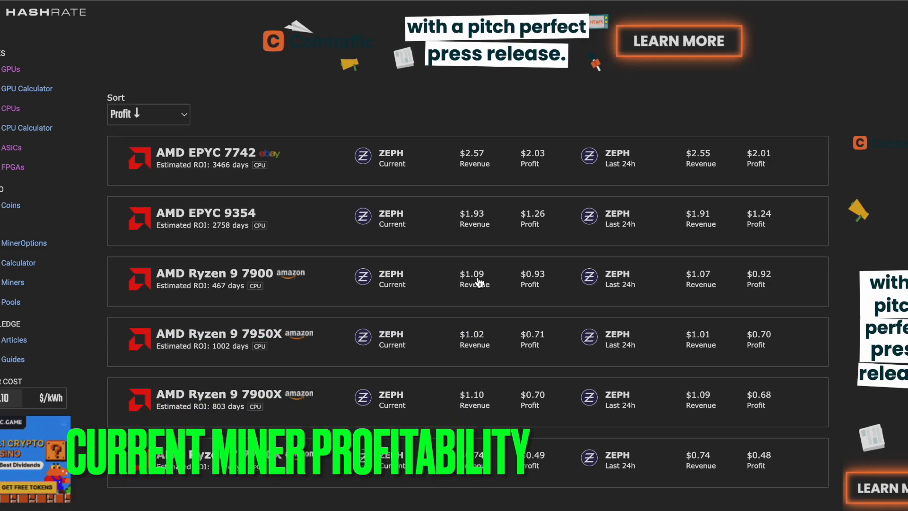
pyautogui.scroll(-3)
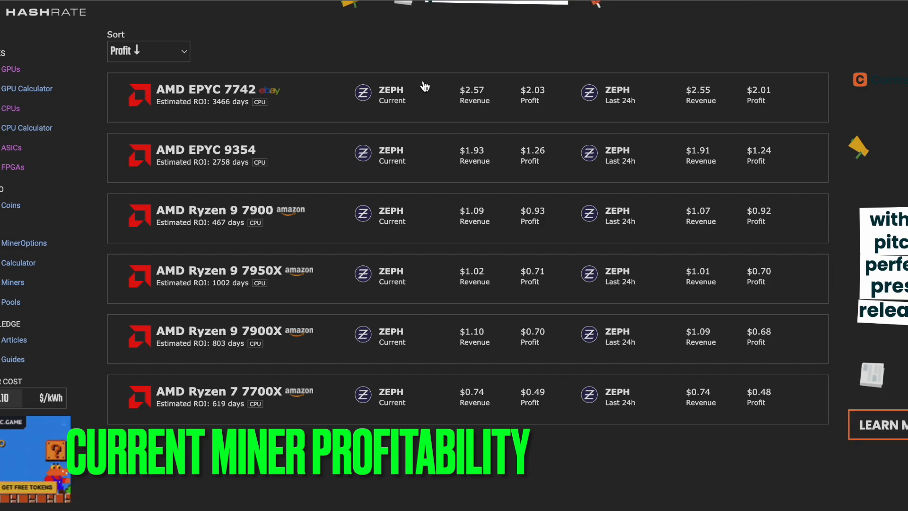
pyautogui.scroll(-3)
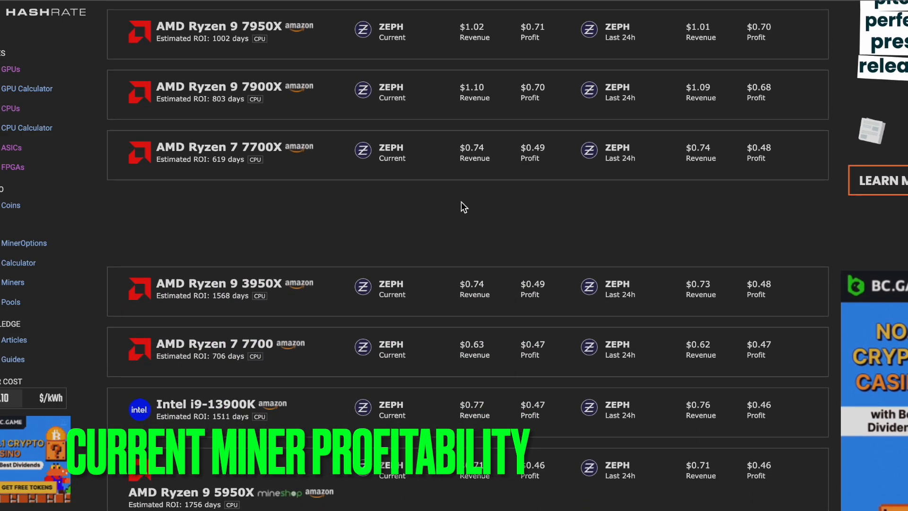
pyautogui.scroll(-3)
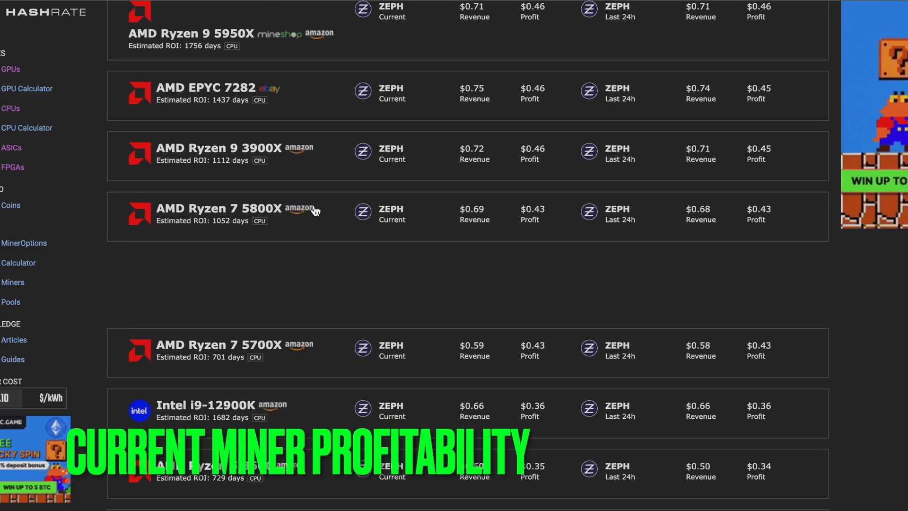
pyautogui.scroll(-3)
pyautogui.write('15')
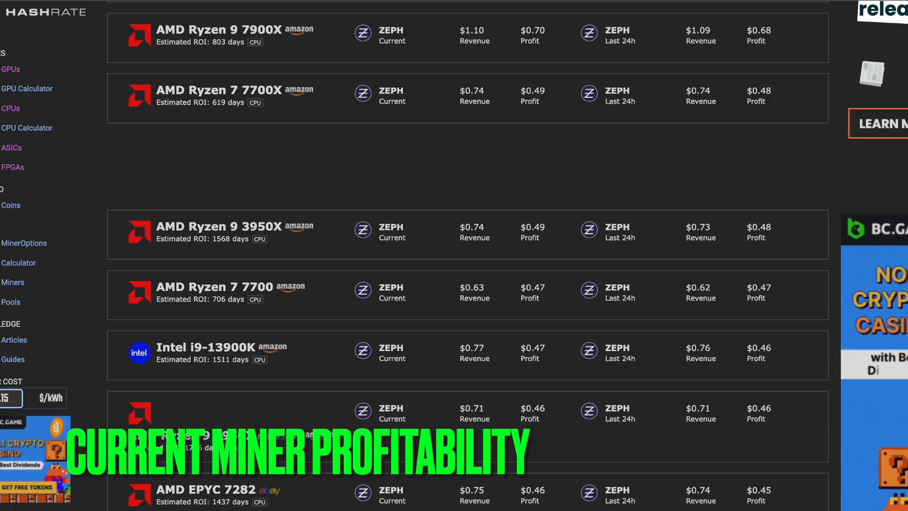
pyautogui.scroll(-3)
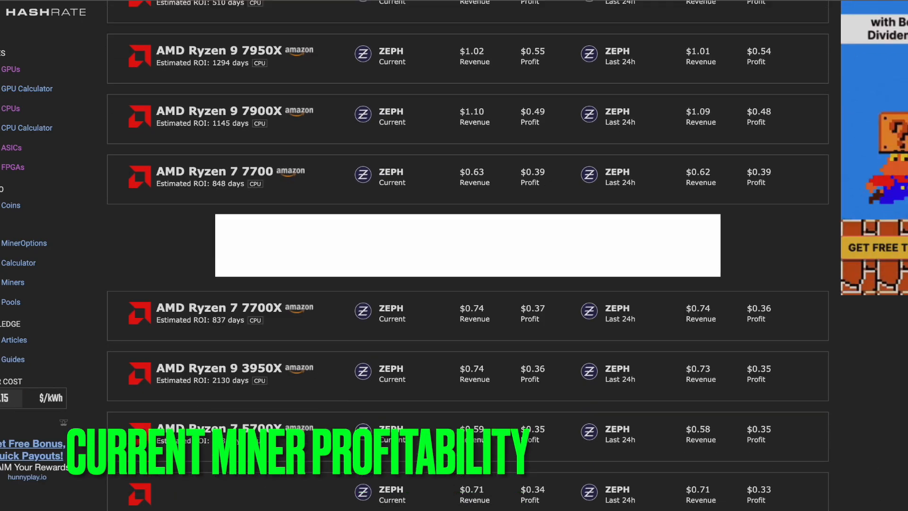
pyautogui.scroll(-3)
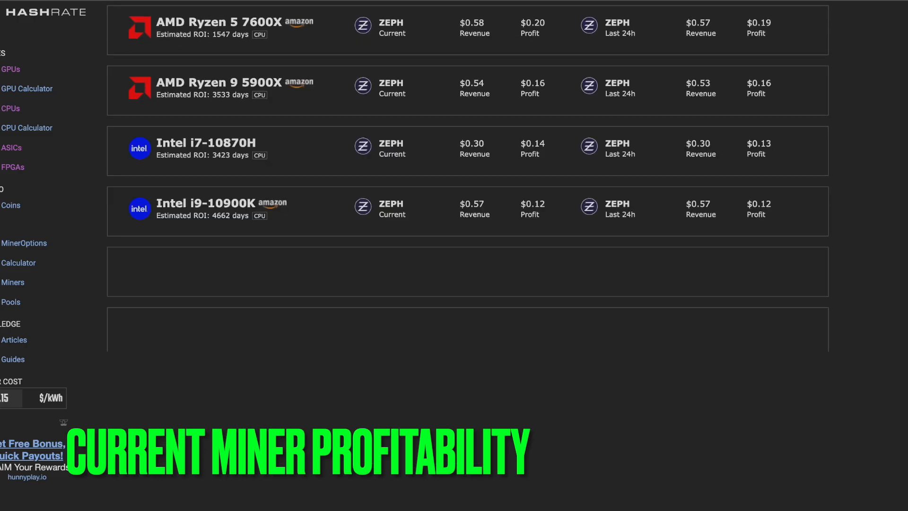
pyautogui.scroll(-3)
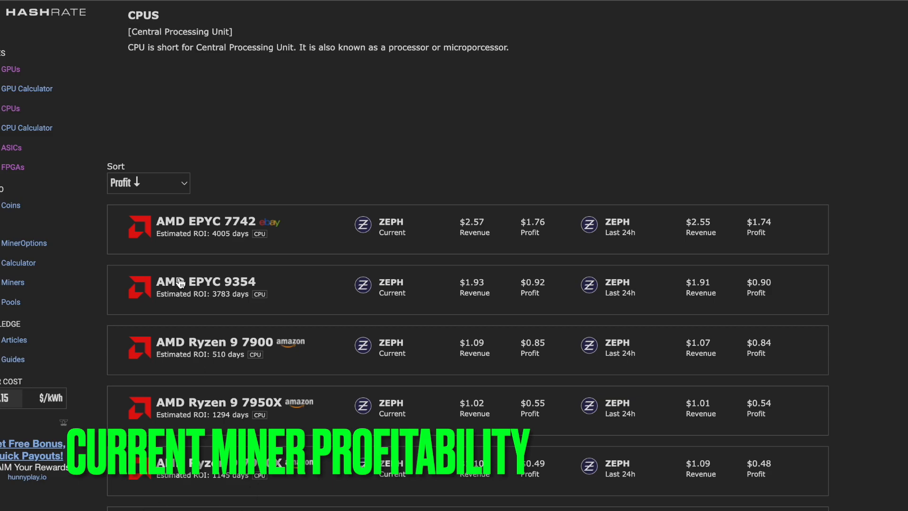
pyautogui.moveTo(13, 168)
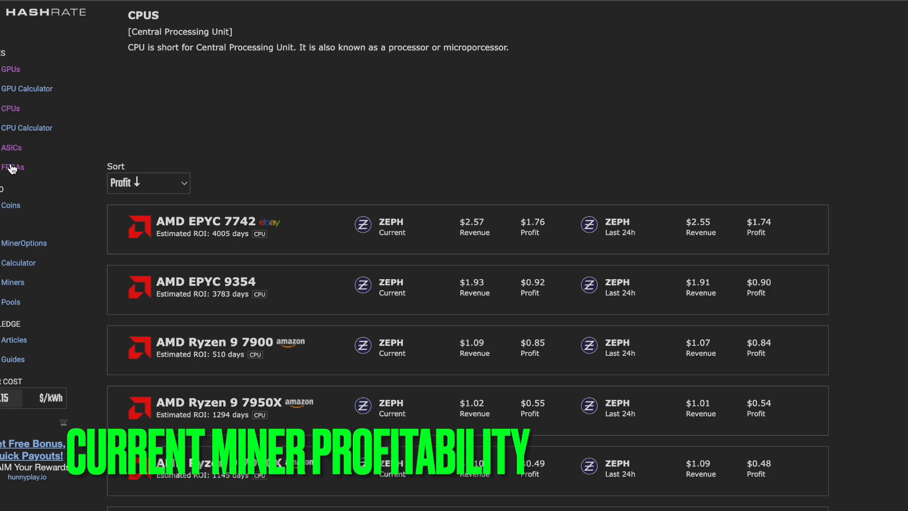
# - Show the FPGA list at 0.10 $/kWh, led by the Osprey E300 at $3.04 profit
pyautogui.click(11, 167)
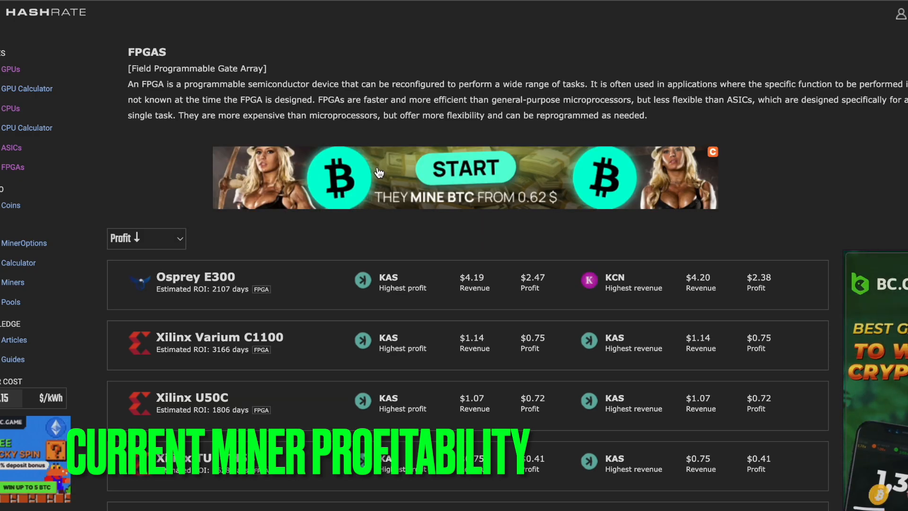
pyautogui.scroll(-3)
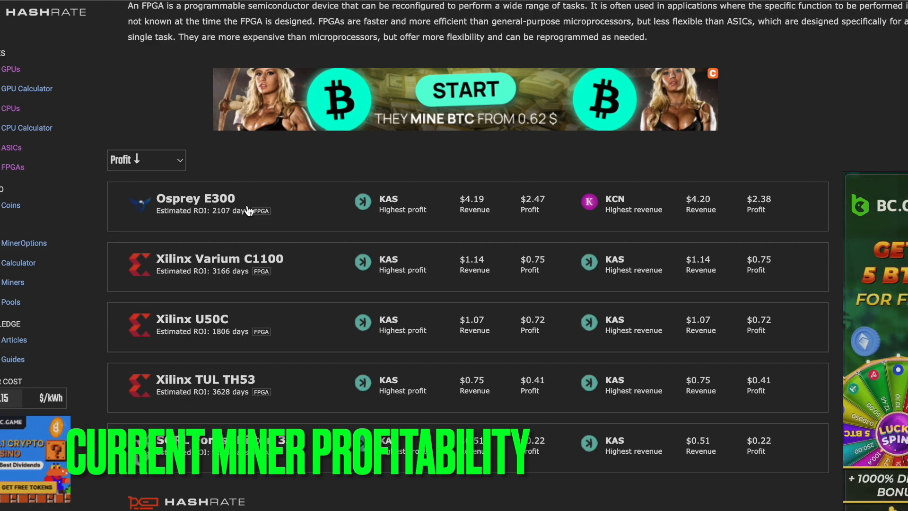
pyautogui.moveTo(294, 217)
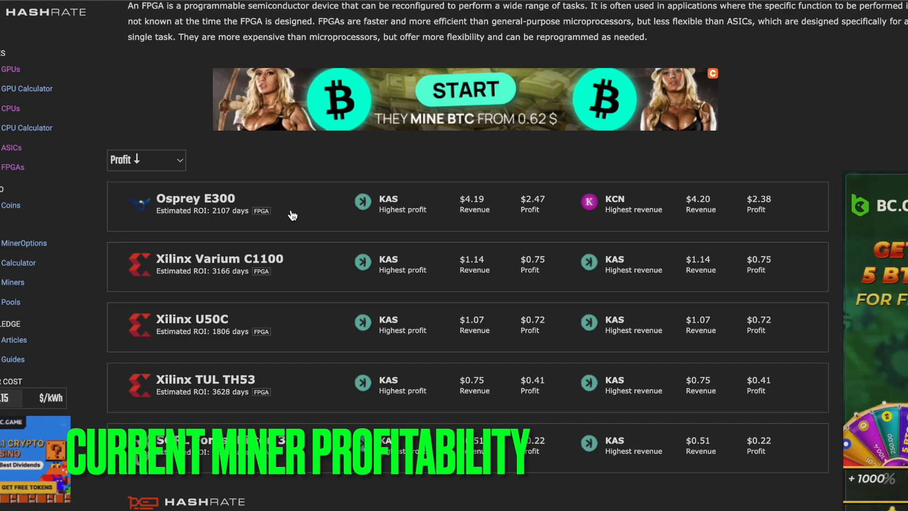
pyautogui.moveTo(405, 198)
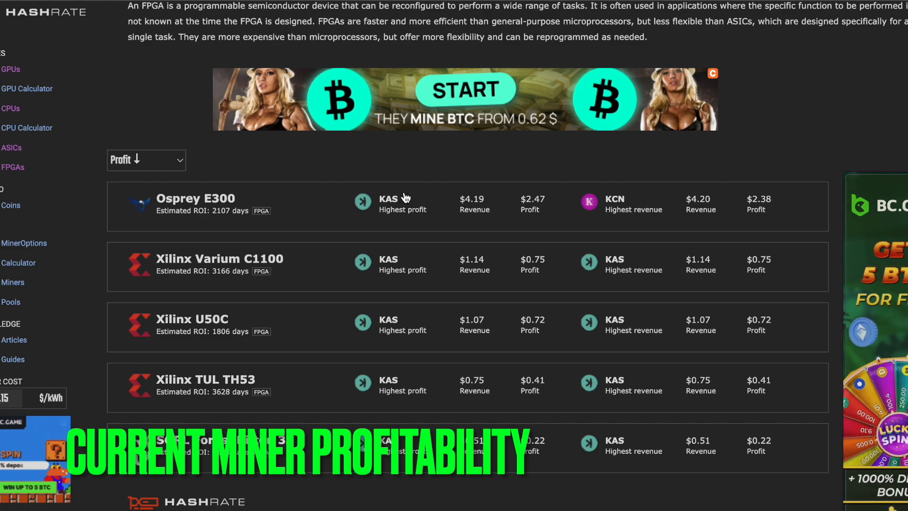
pyautogui.moveTo(568, 185)
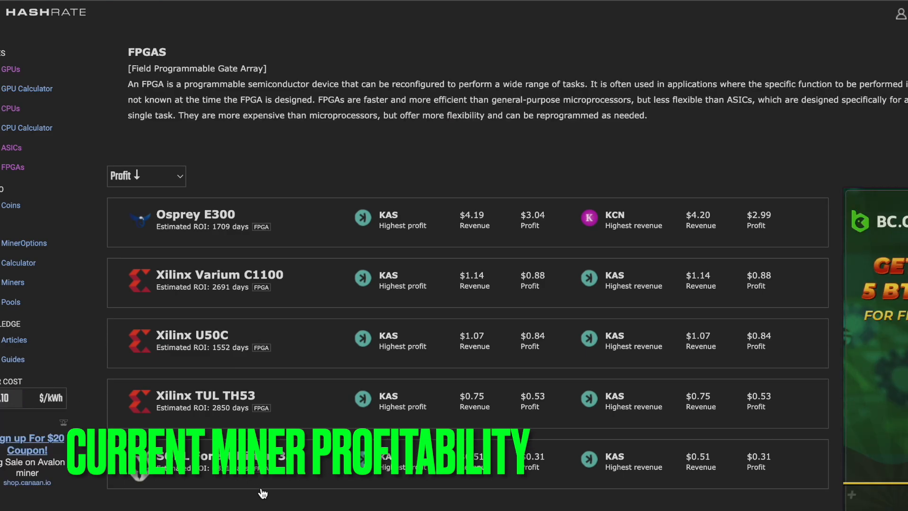
pyautogui.scroll(-3)
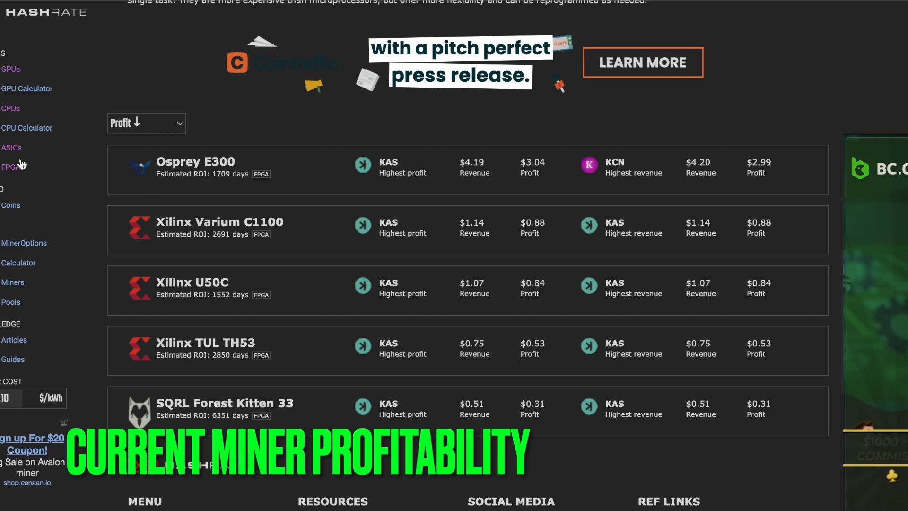
# - Show the ASIC profitability table and scroll down to miners with negative profit
pyautogui.click(11, 147)
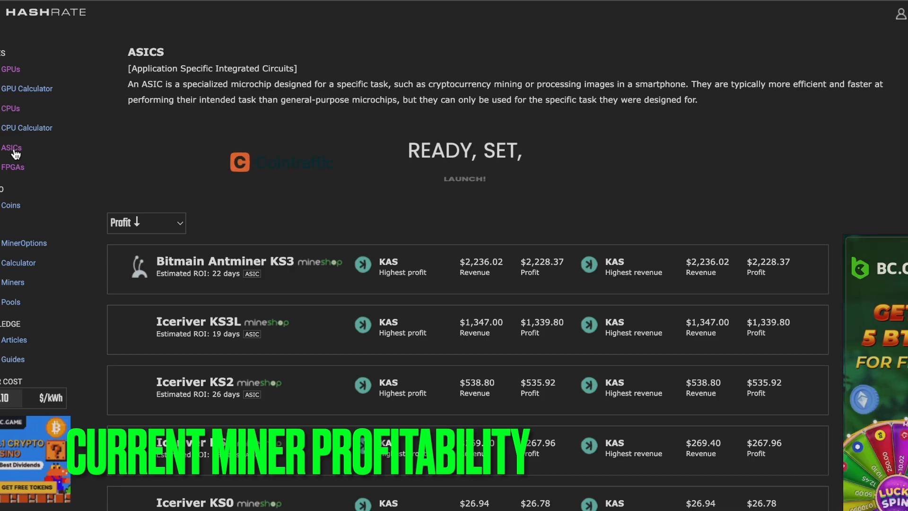
pyautogui.scroll(-3)
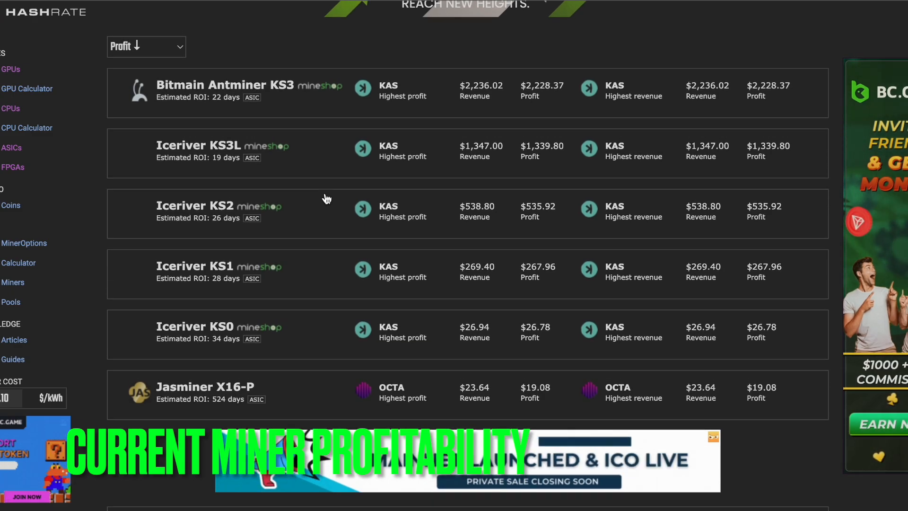
pyautogui.moveTo(354, 142)
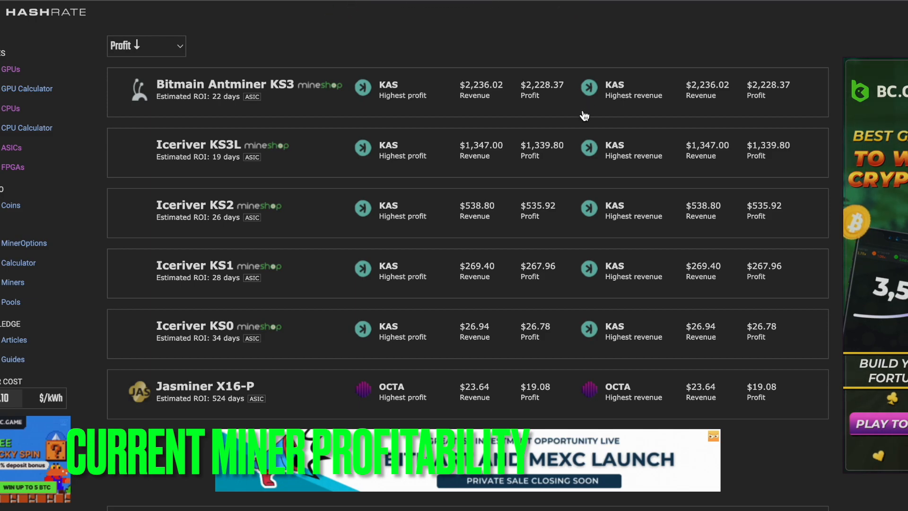
pyautogui.scroll(-3)
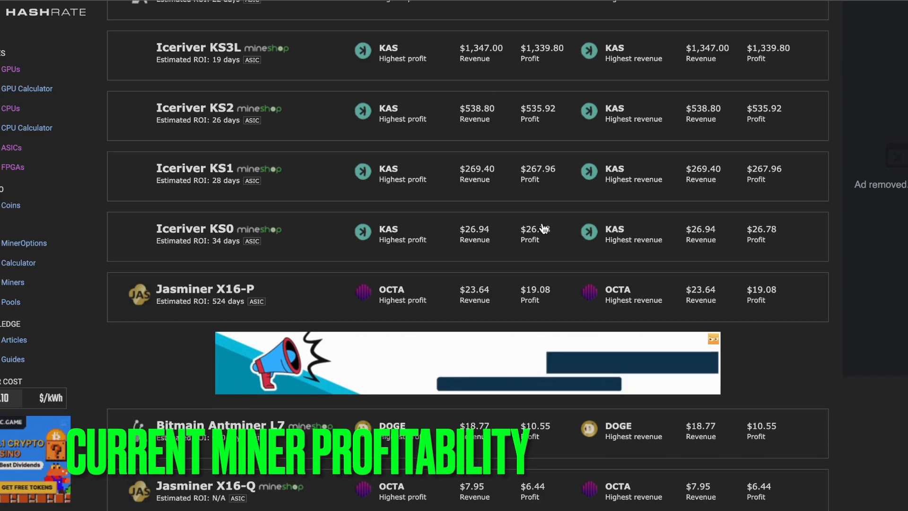
pyautogui.scroll(-3)
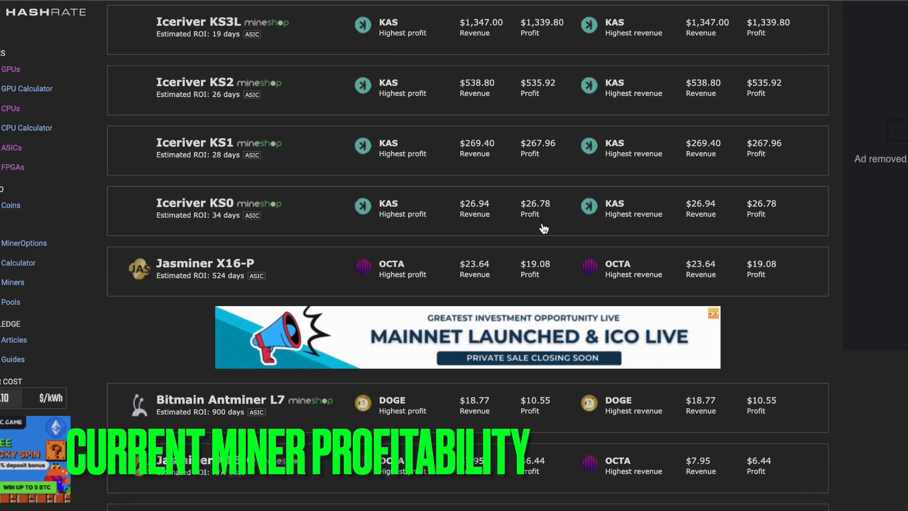
pyautogui.scroll(-3)
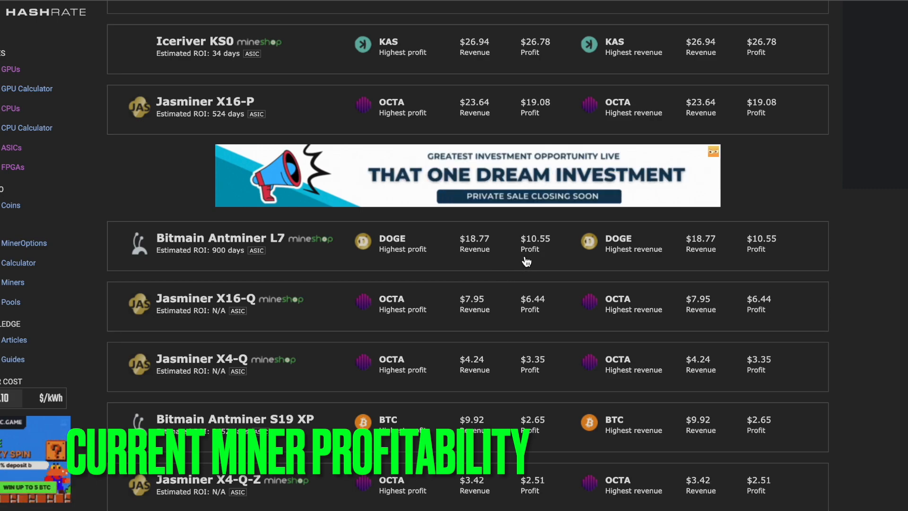
pyautogui.scroll(-3)
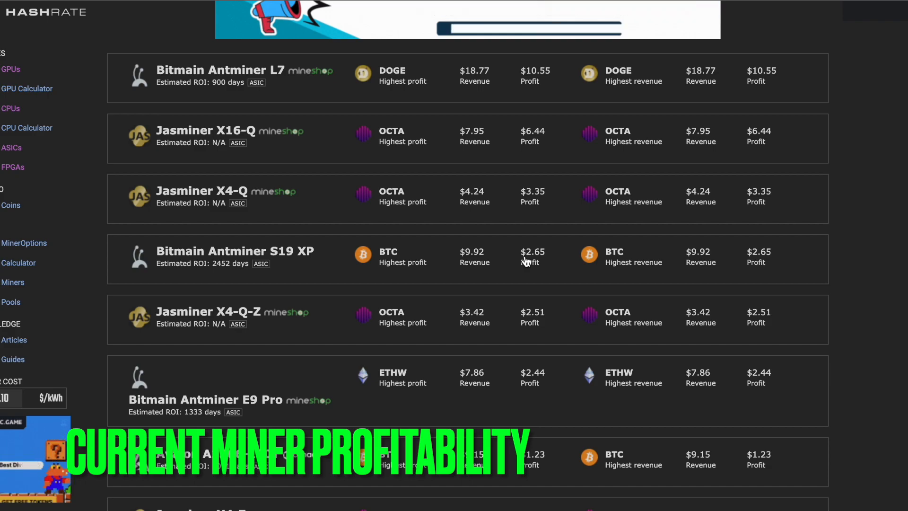
pyautogui.scroll(-3)
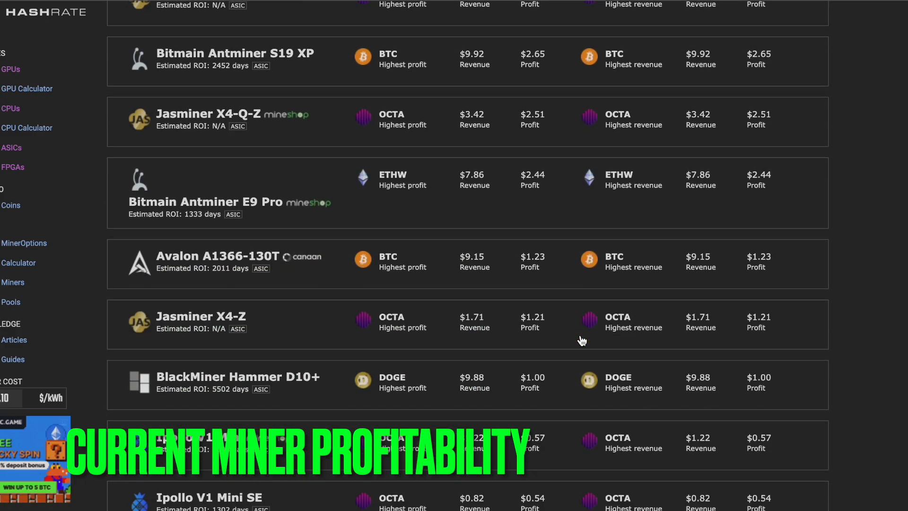
pyautogui.scroll(-3)
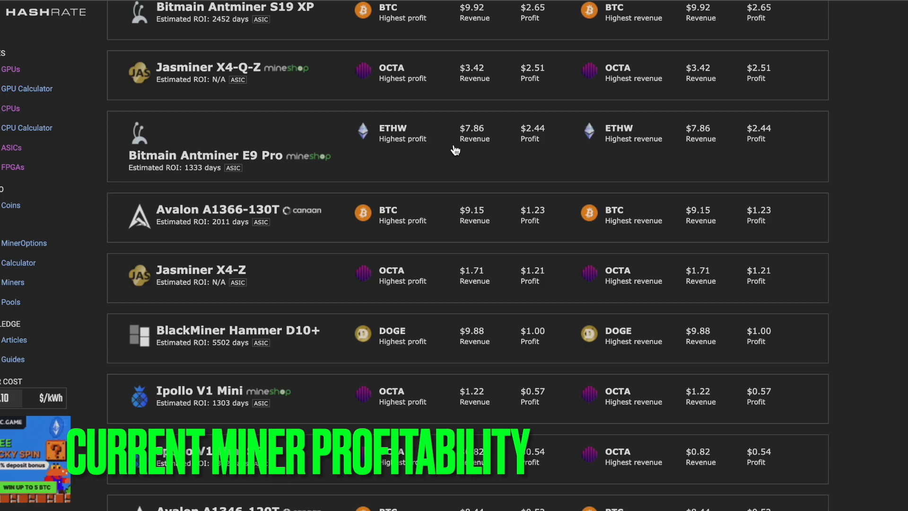
pyautogui.scroll(-3)
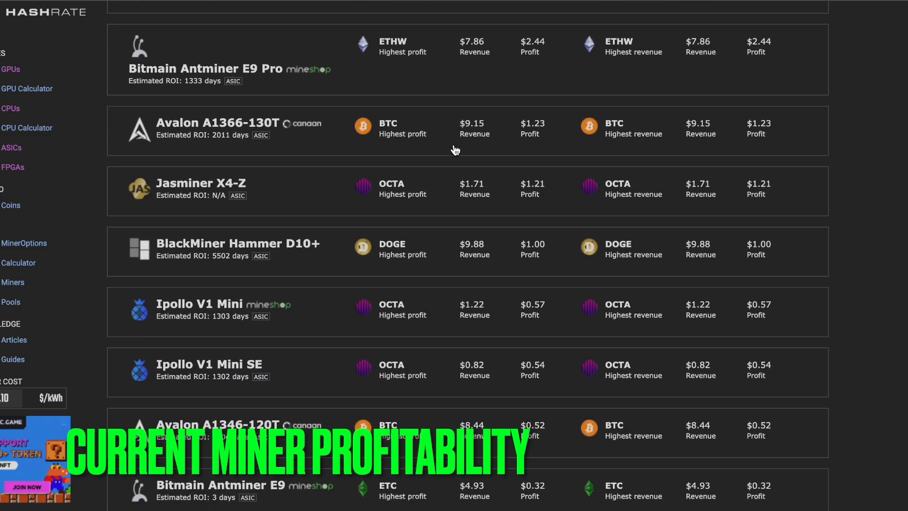
pyautogui.scroll(-3)
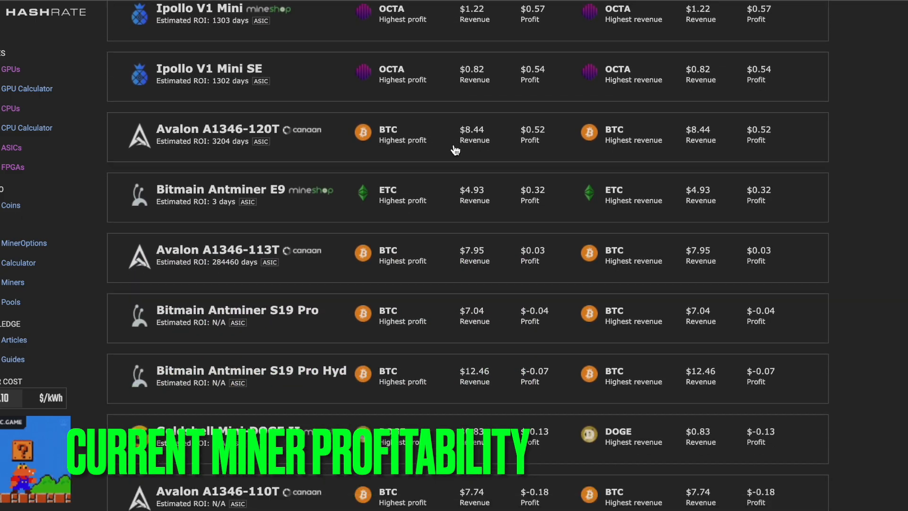
pyautogui.scroll(-3)
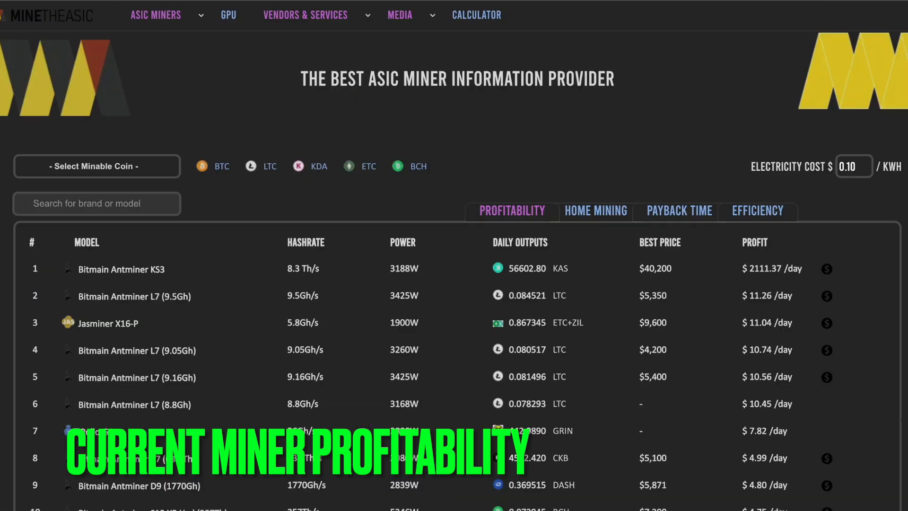
# - Scroll MineTheASIC's profitability table to ranks 6–24, including the Antminer S19 XP Hyd at $4.75/day
pyautogui.scroll(-3)
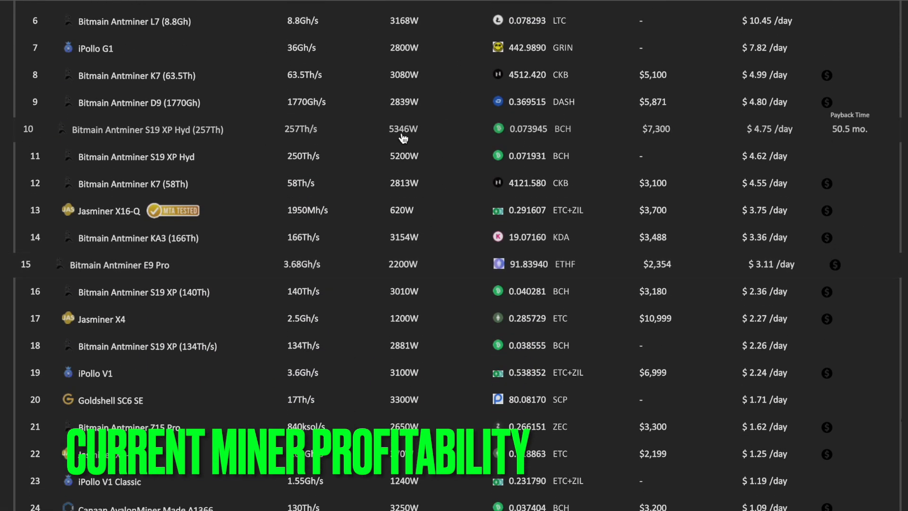